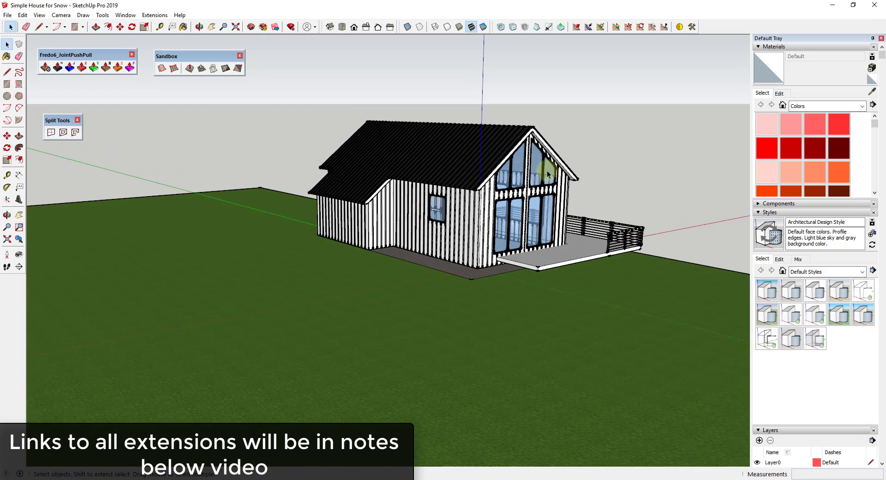
Zoom the view in on the house and its roof.
scroll(down, 3)
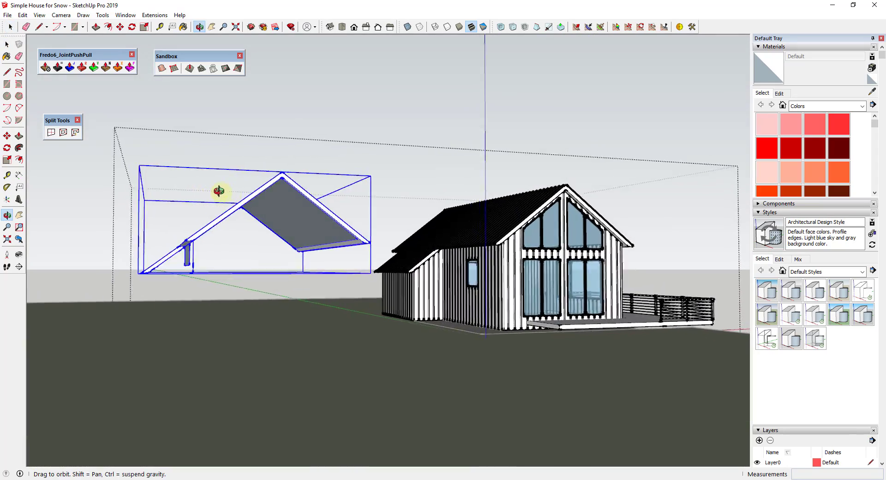
Orbit around the copied roof piece to inspect its geometry.
drag(219, 191, 349, 284)
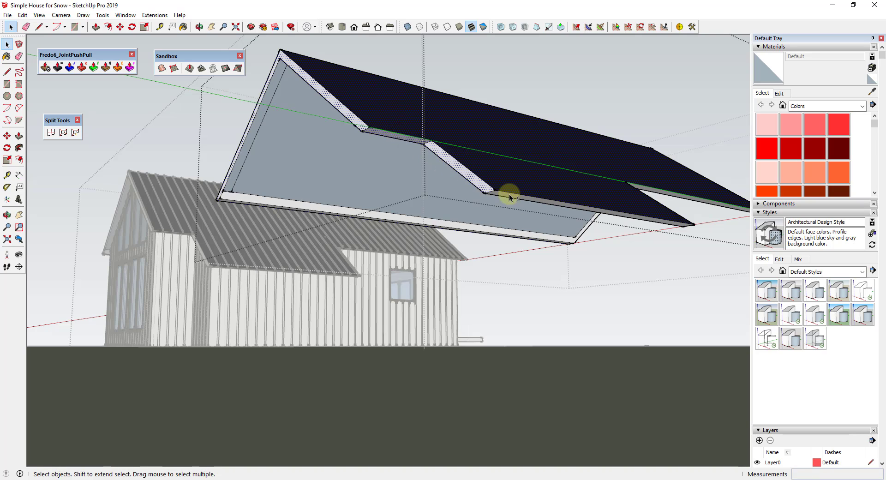
mouse_move(528, 202)
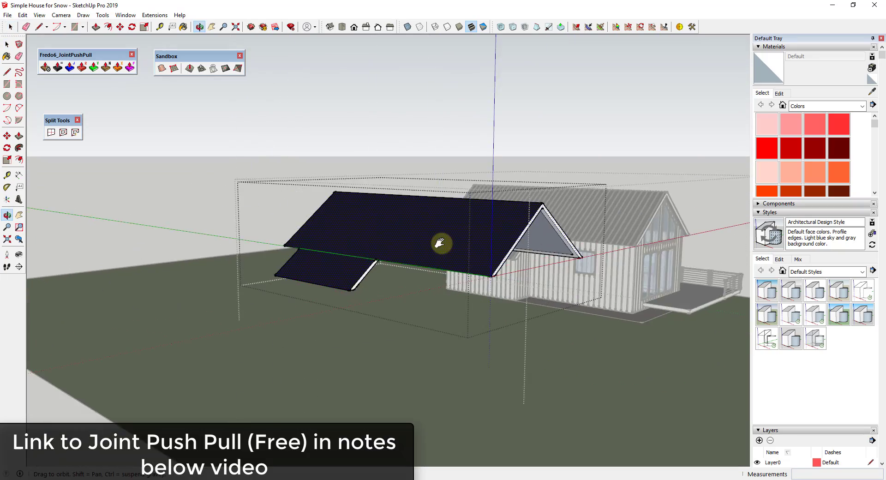
Orbit to view the copied roof slab from another side.
drag(442, 243, 411, 226)
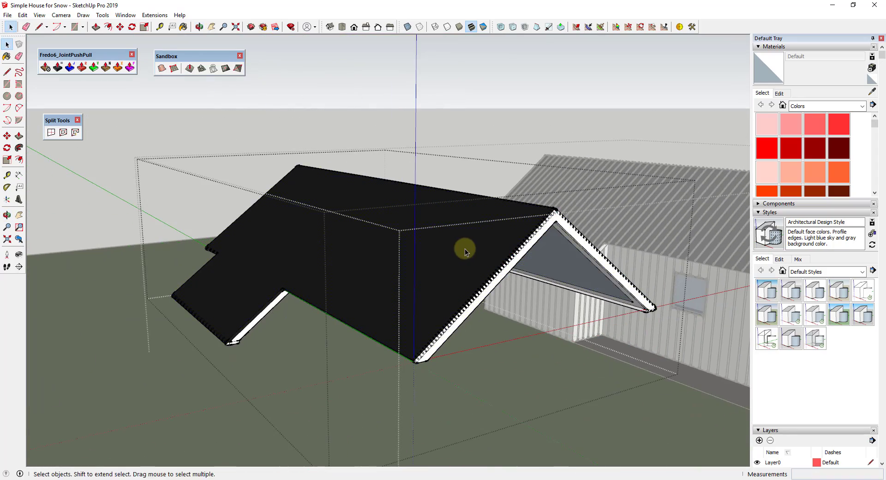
Paint the copied roof slab snowy white with the Paint Bucket.
click(484, 250)
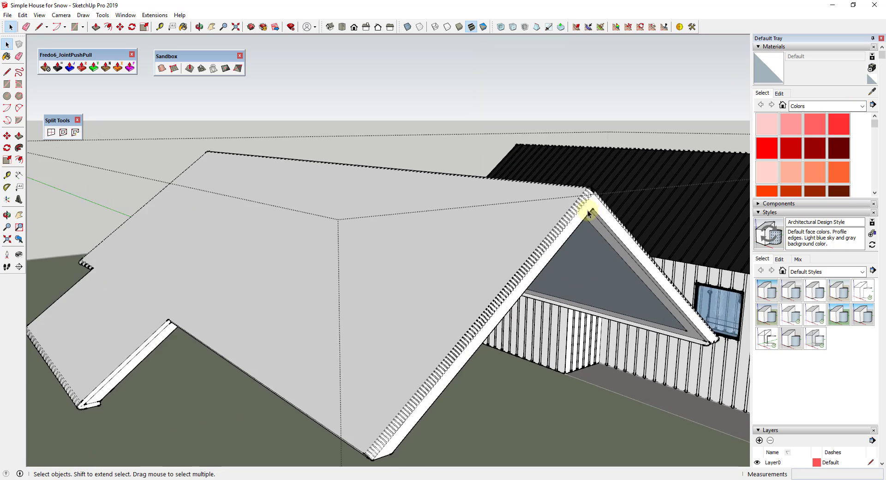
click(22, 15)
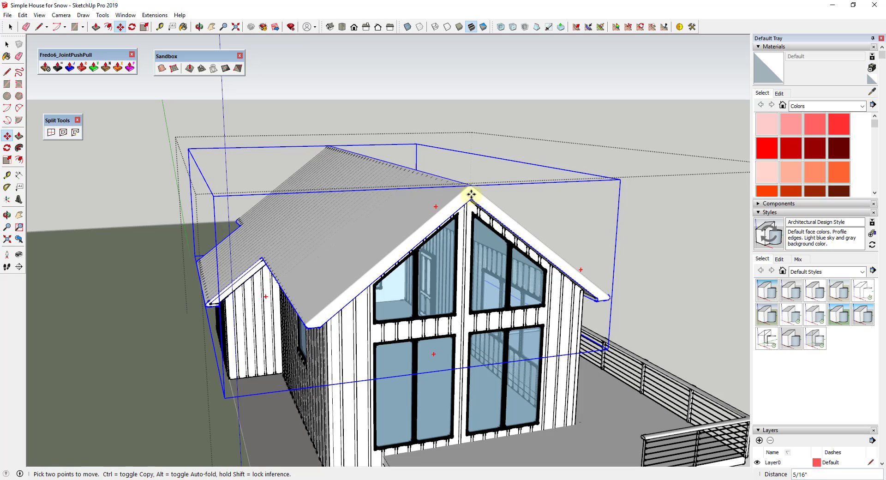
mouse_move(468, 195)
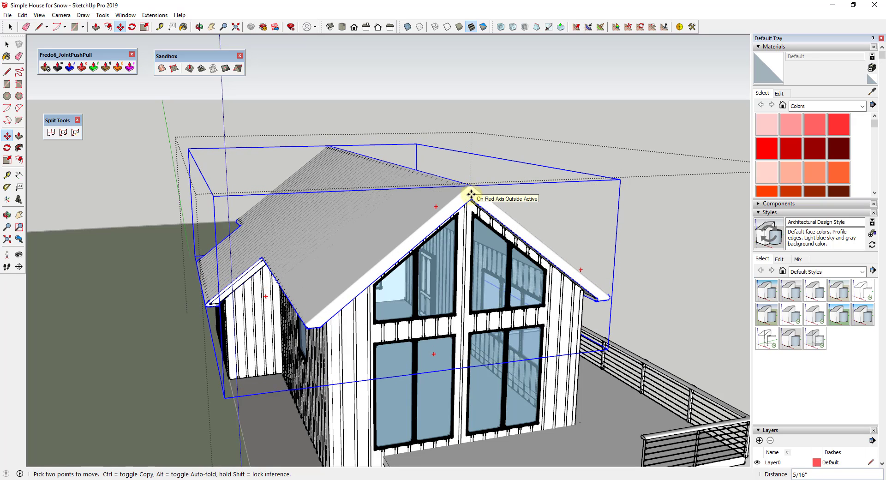
Seat the snow slab on the roof, show hidden geometry, and align its edges with the eaves.
drag(471, 194, 471, 191)
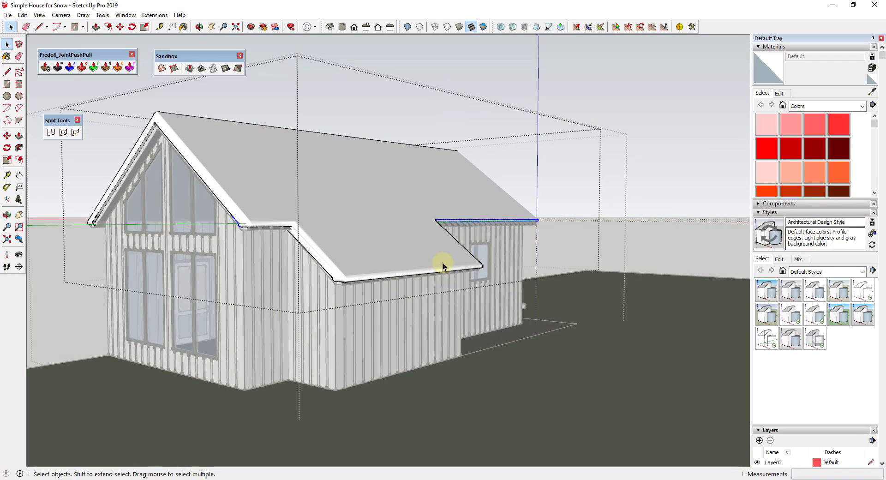
drag(441, 266, 446, 215)
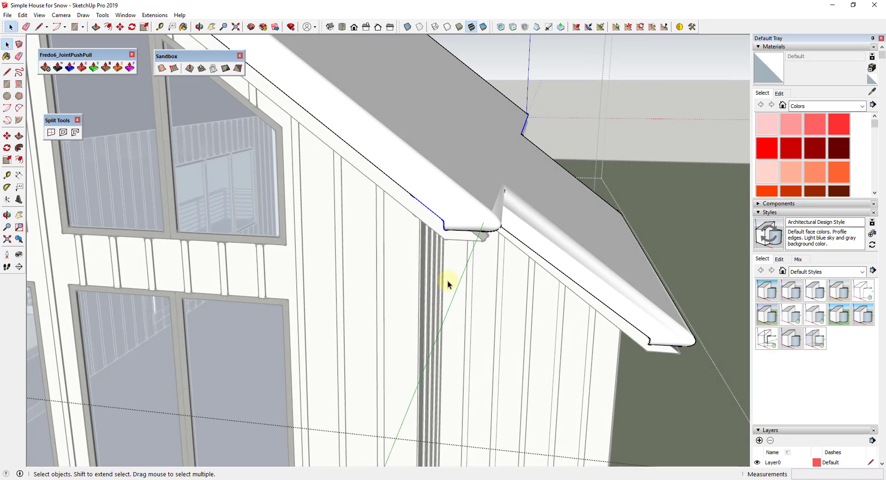
click(39, 15)
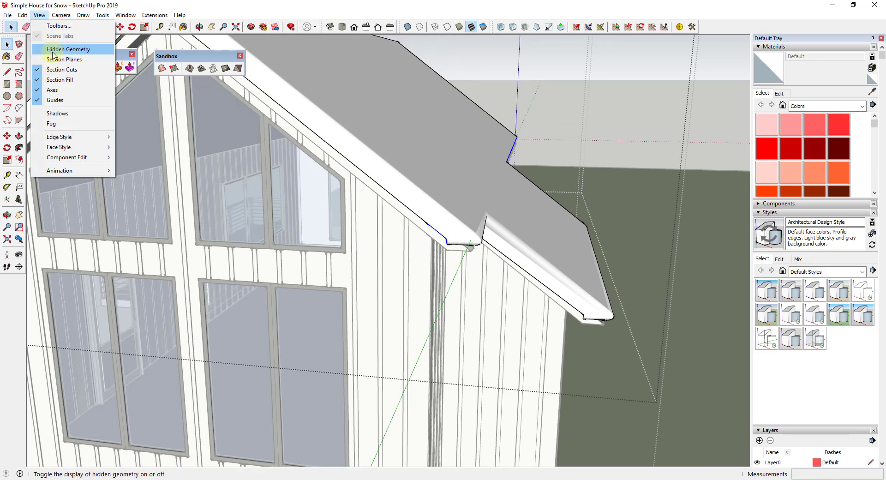
click(72, 49)
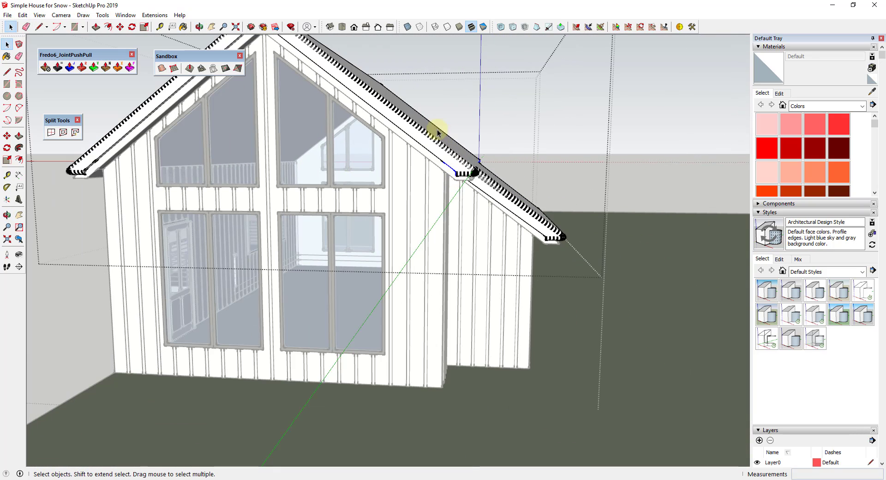
drag(440, 130, 435, 204)
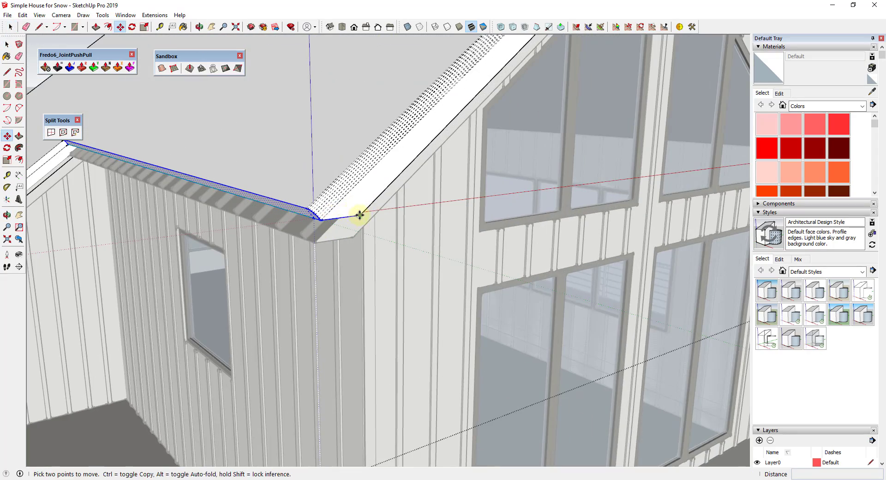
drag(360, 214, 328, 237)
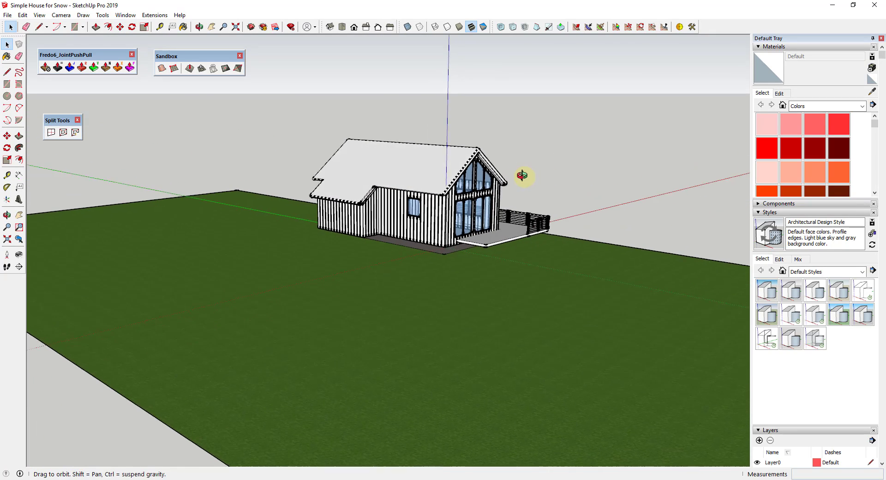
Add a Snow layer beside Layer0 in the Layers tray and select it.
click(35, 15)
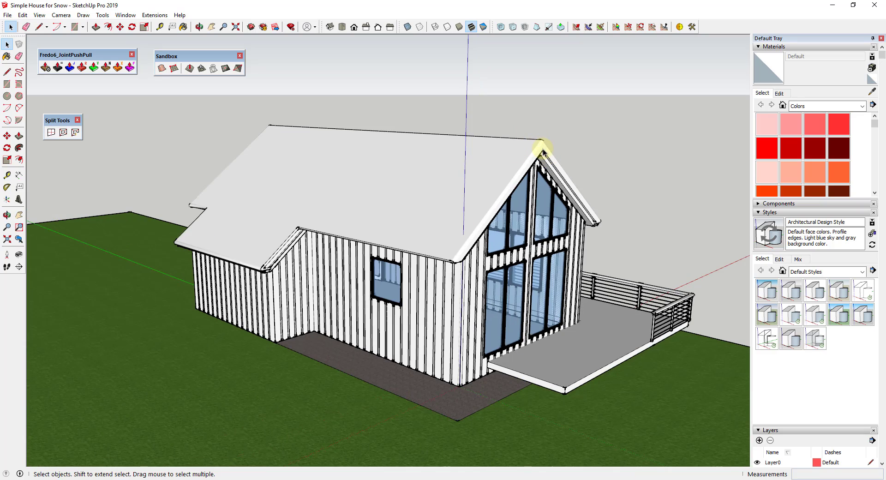
mouse_move(325, 133)
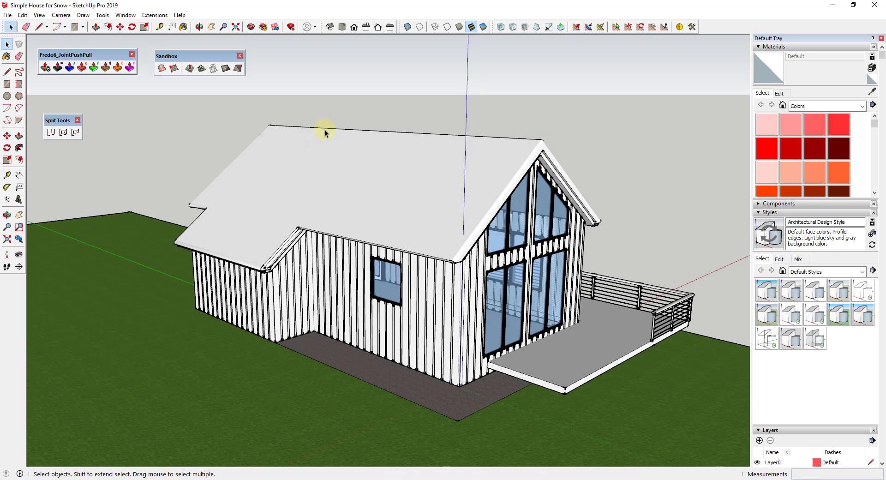
mouse_move(427, 164)
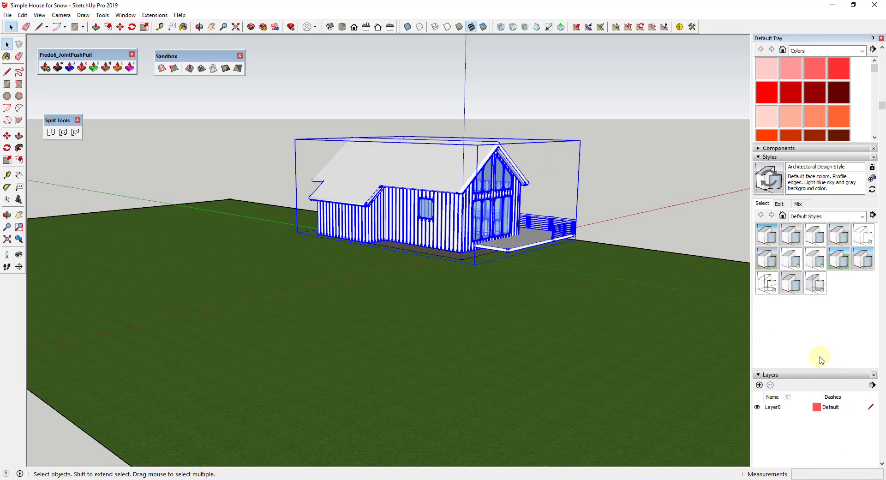
click(757, 384)
text(Snow)
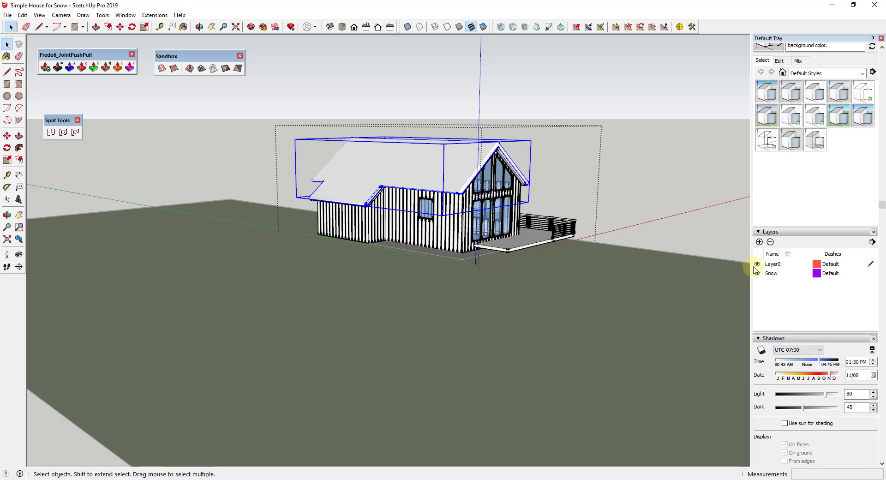
click(771, 273)
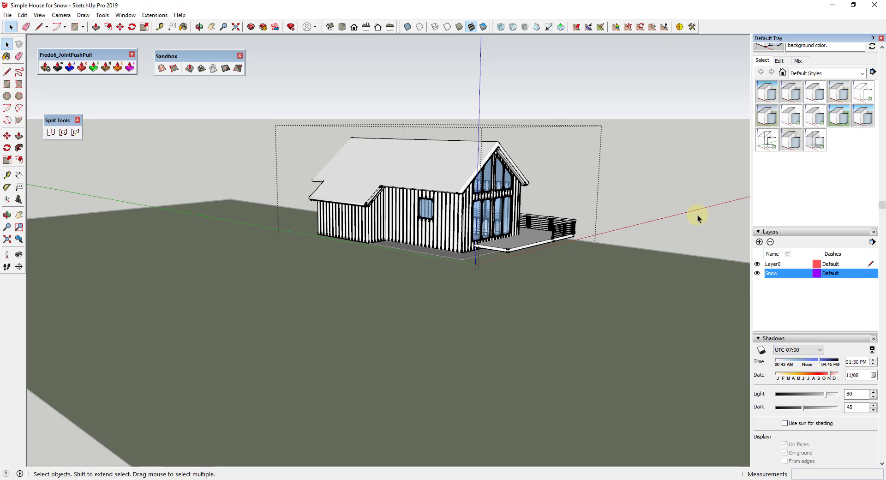
drag(698, 219, 522, 230)
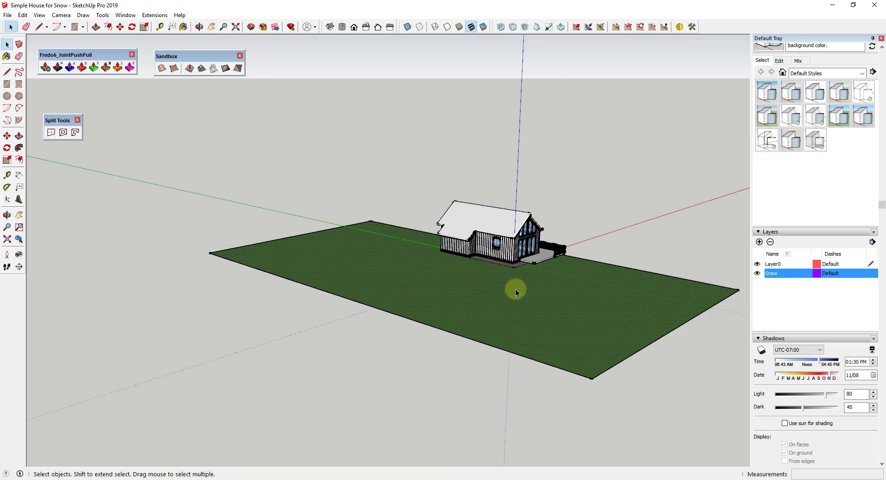
click(517, 291)
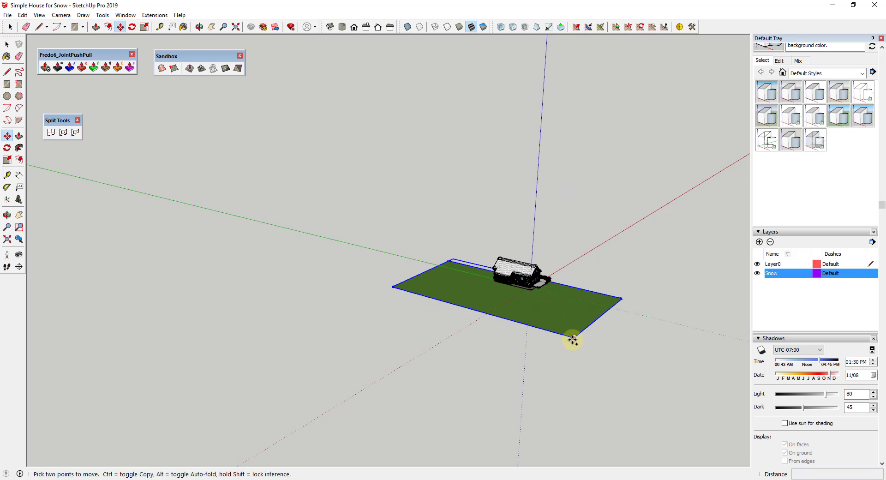
drag(572, 341, 651, 372)
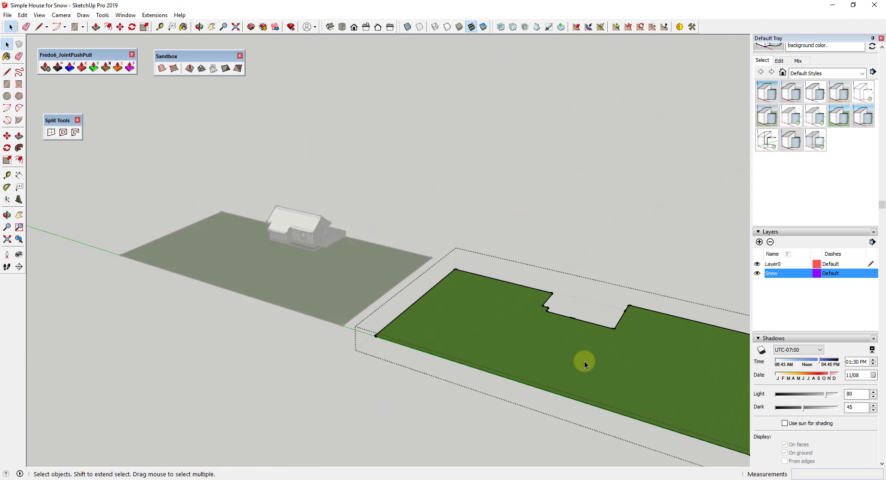
drag(585, 364, 552, 343)
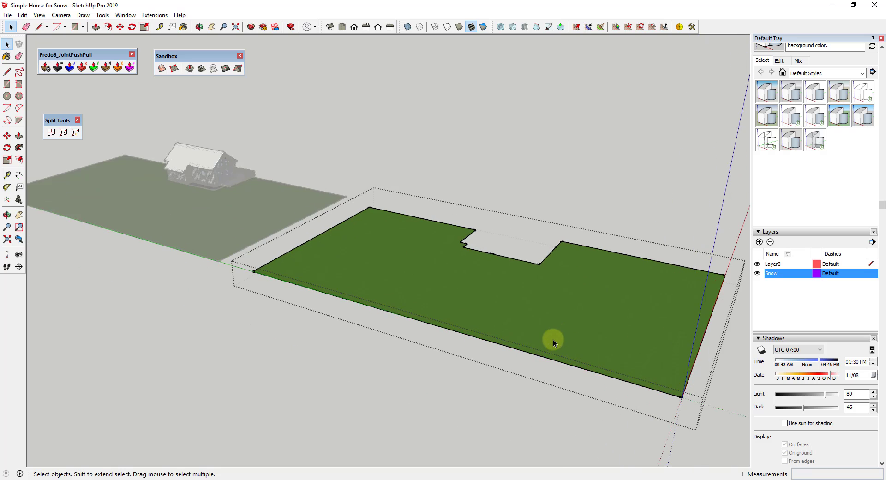
click(201, 26)
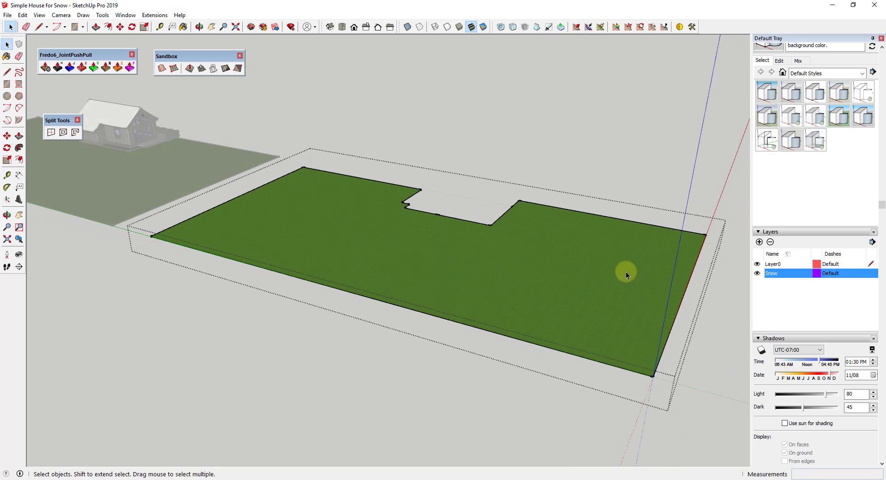
mouse_move(553, 118)
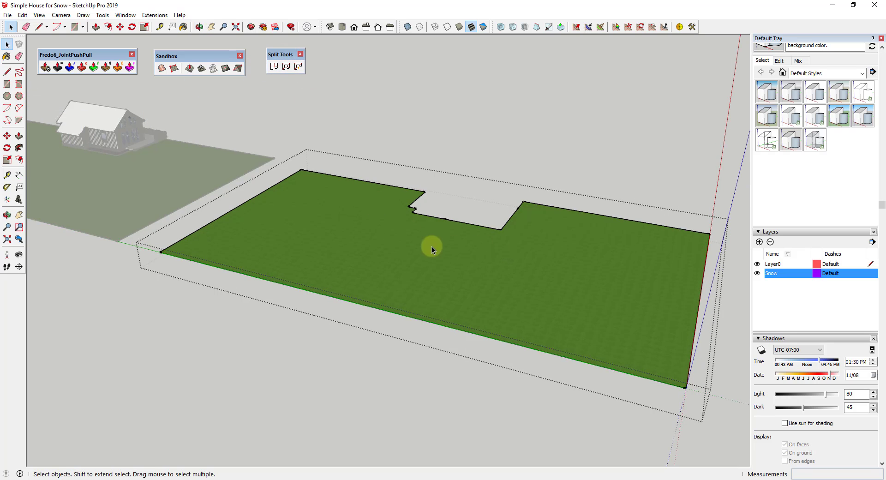
mouse_move(588, 235)
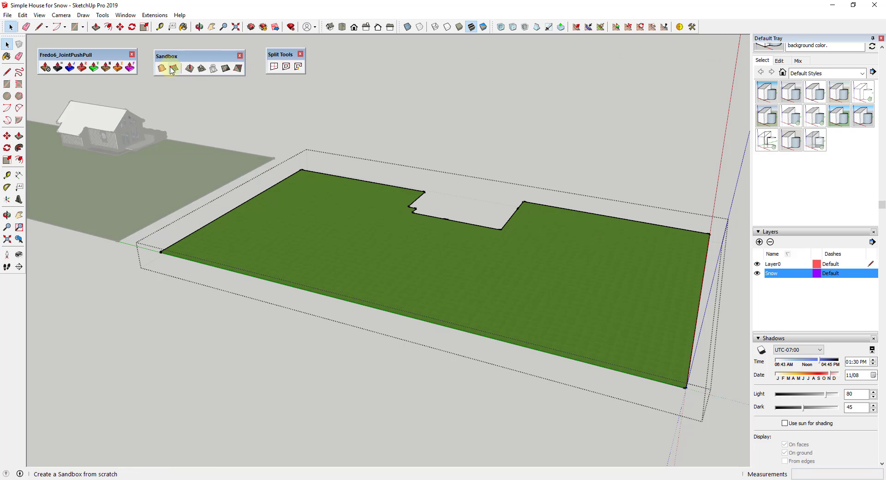
Draw dividing edge lines across the terrain face around the house cutout.
click(173, 68)
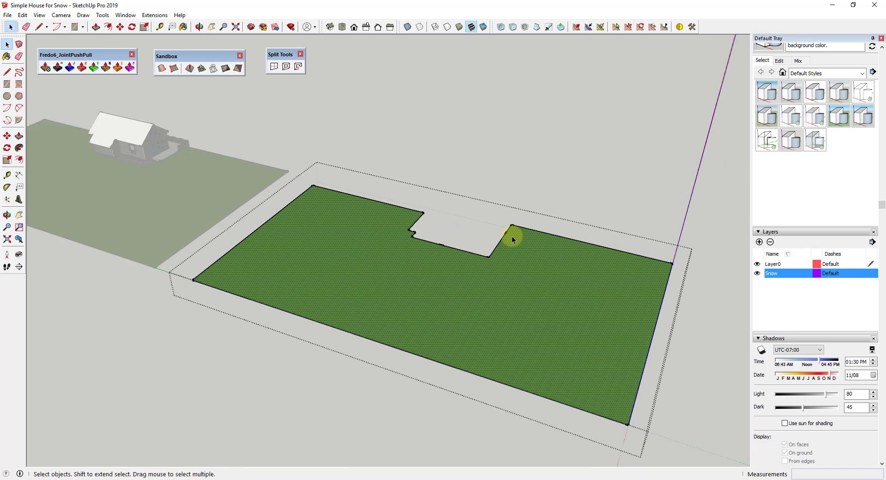
drag(511, 239, 418, 270)
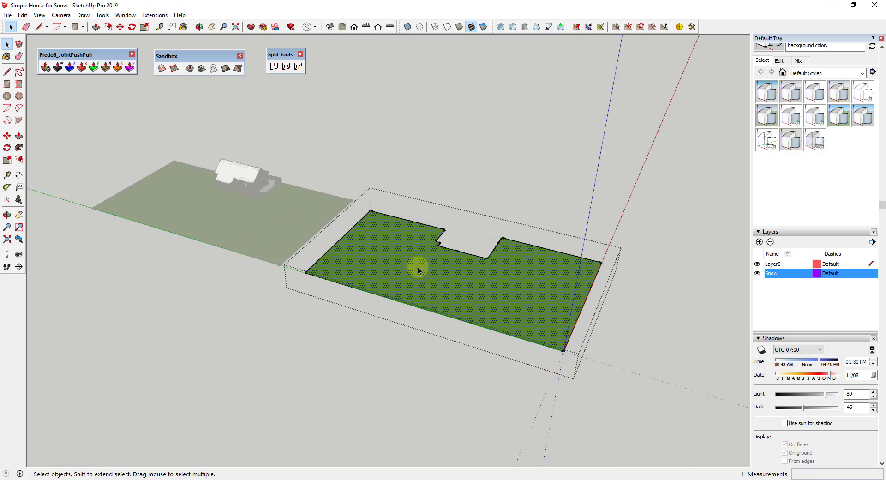
drag(418, 270, 452, 229)
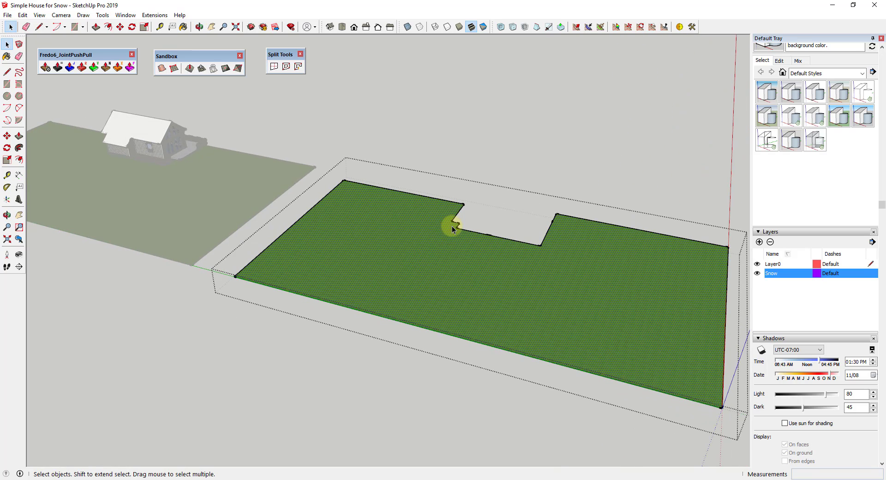
mouse_move(411, 208)
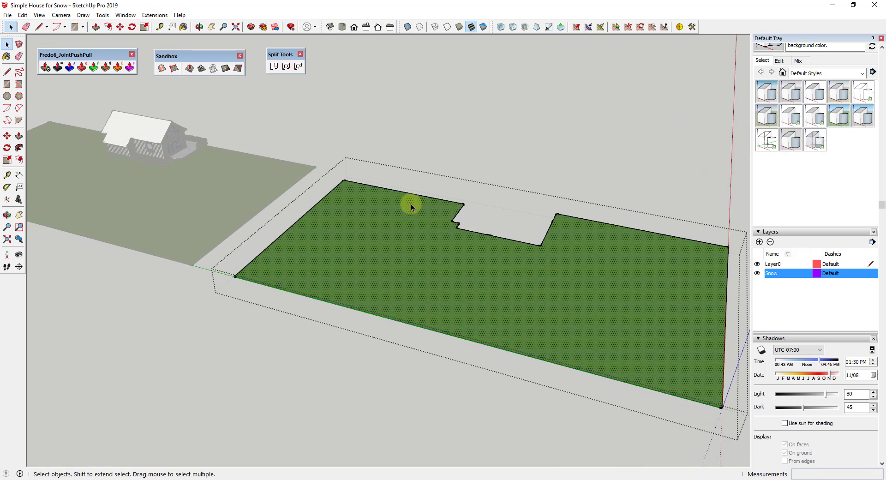
mouse_move(570, 309)
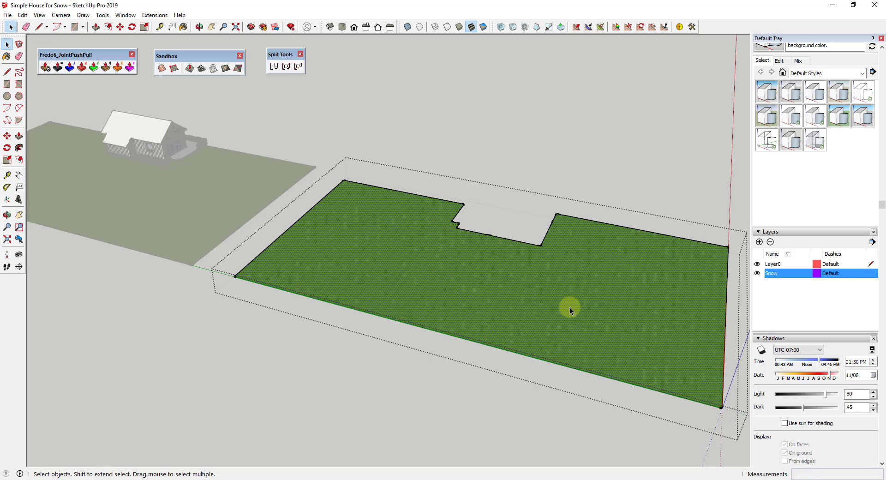
mouse_move(622, 276)
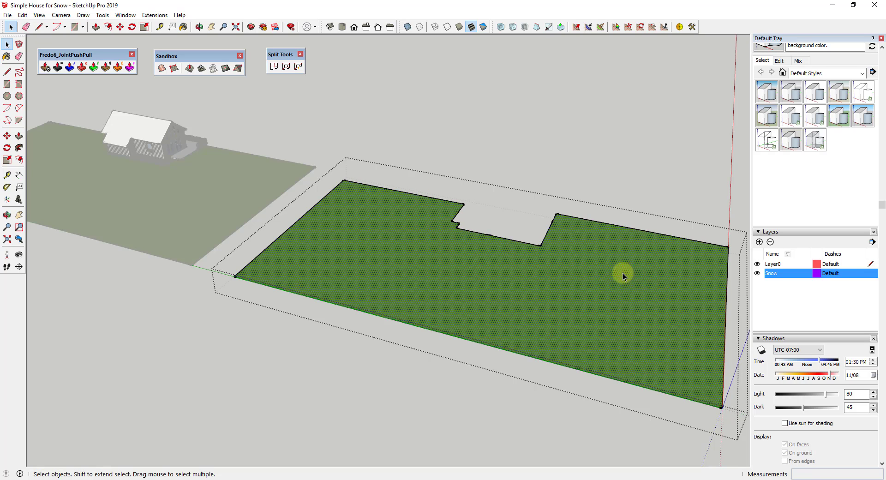
mouse_move(655, 291)
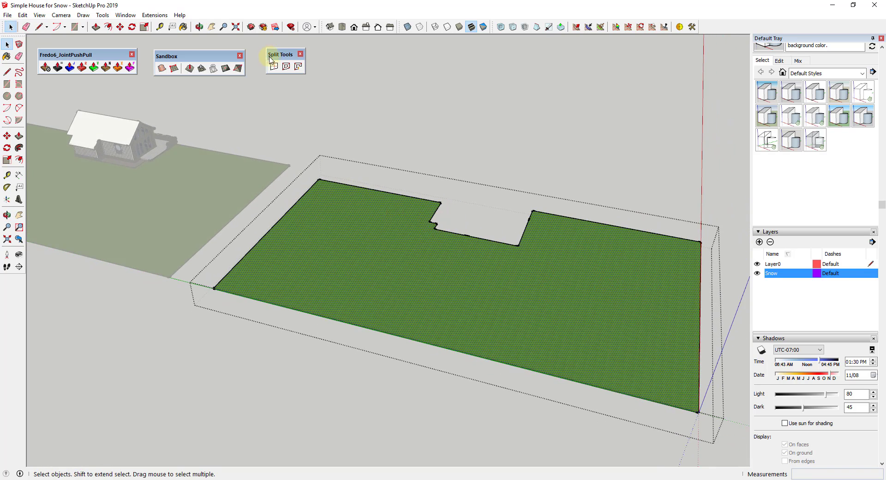
mouse_move(273, 69)
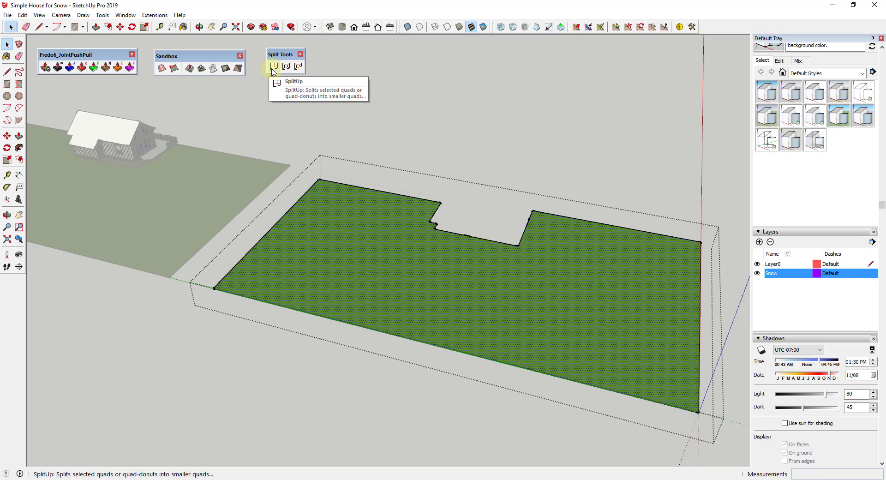
mouse_move(282, 58)
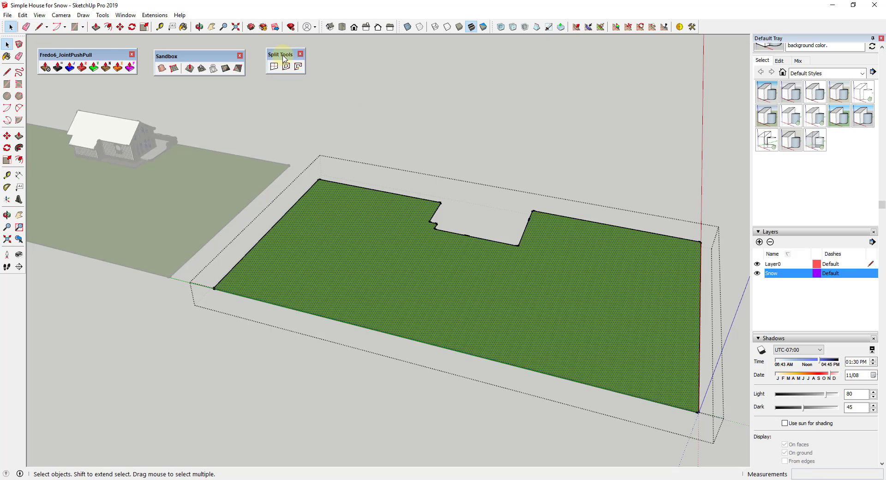
mouse_move(273, 67)
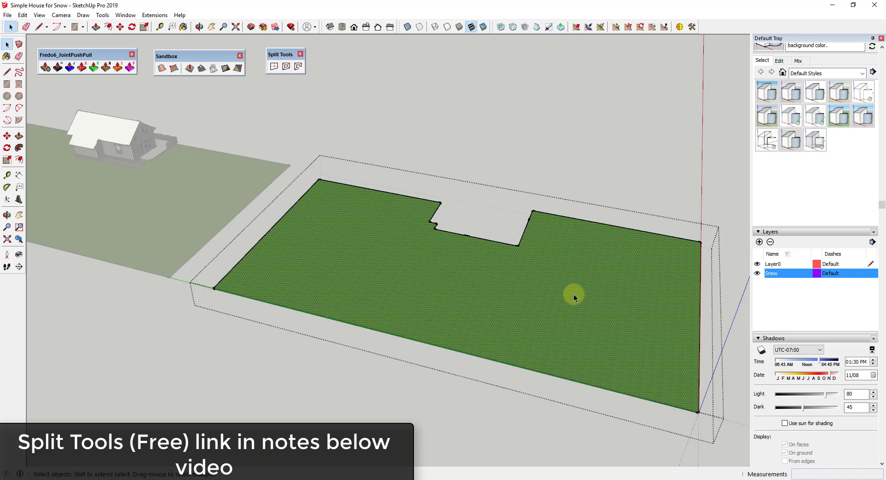
mouse_move(539, 245)
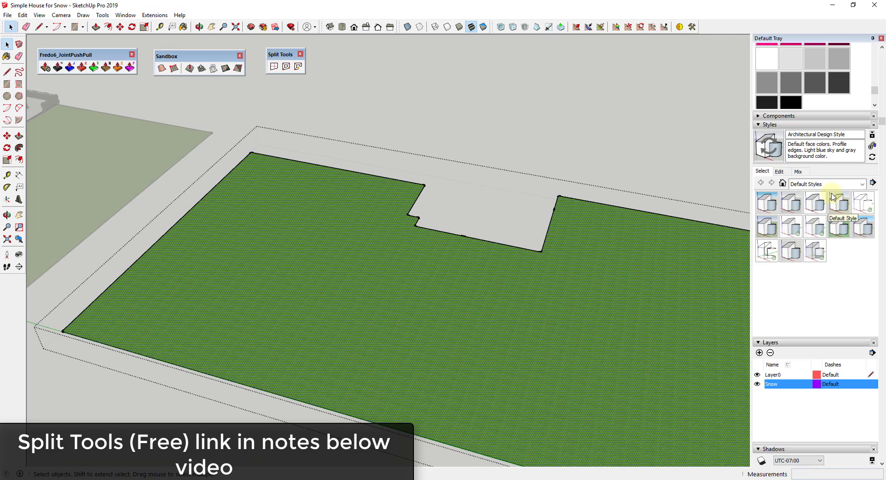
click(778, 171)
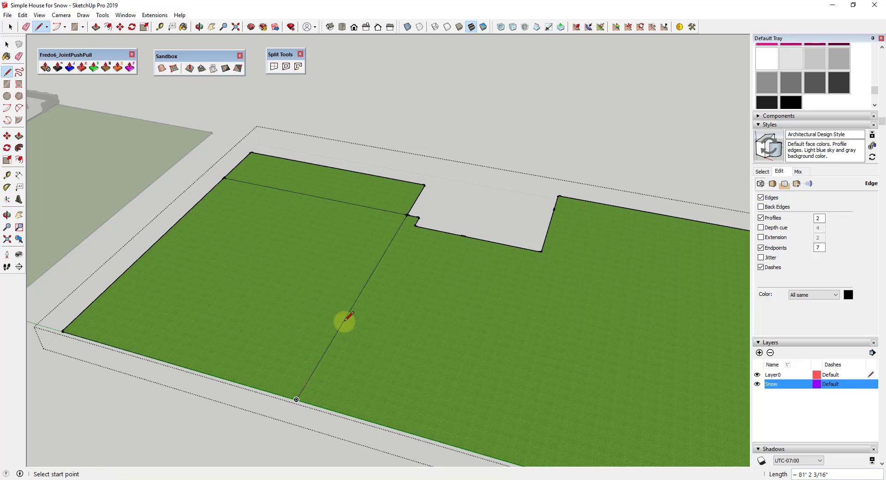
mouse_move(400, 230)
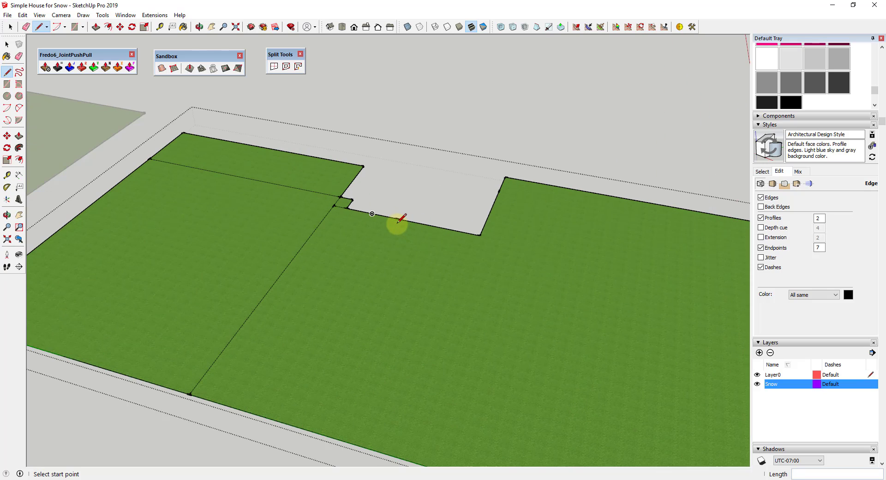
mouse_move(386, 221)
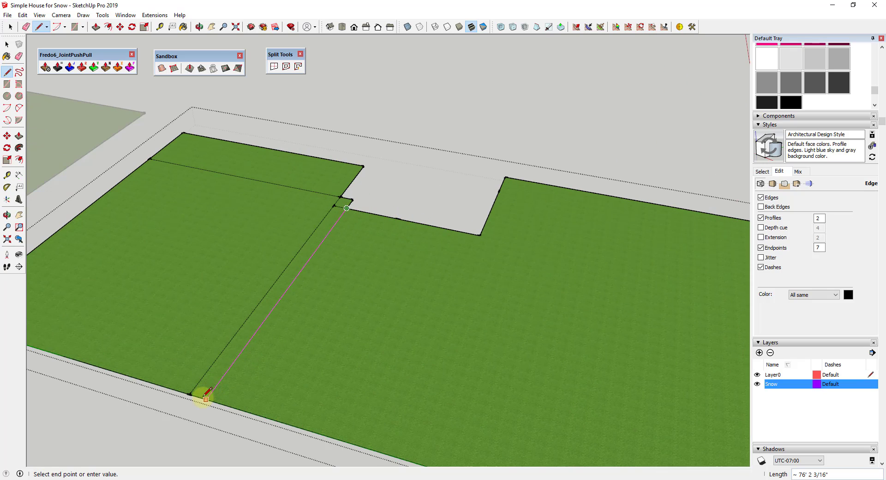
click(346, 208)
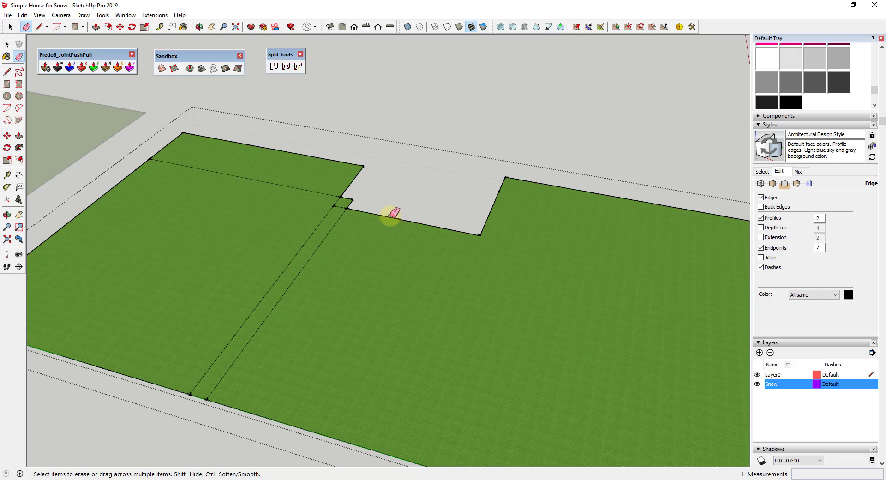
mouse_move(422, 225)
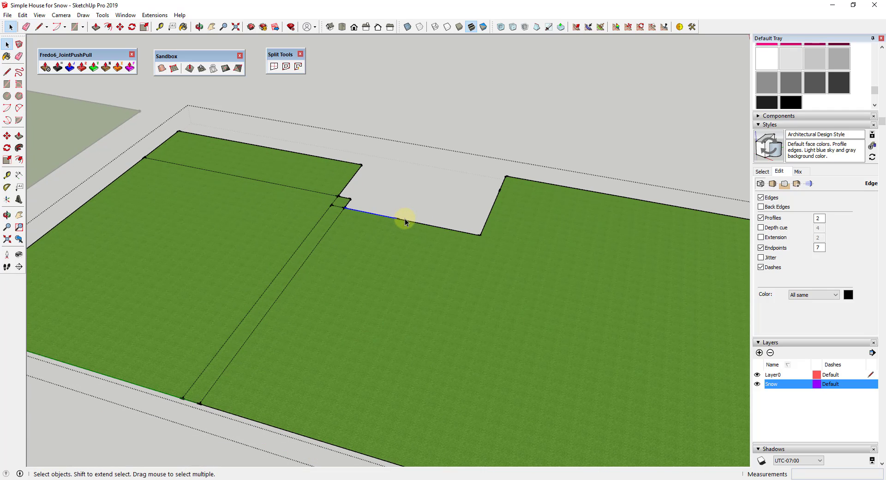
Erase the short stray edge beside the cutout and start redrawing the missing edge.
click(25, 29)
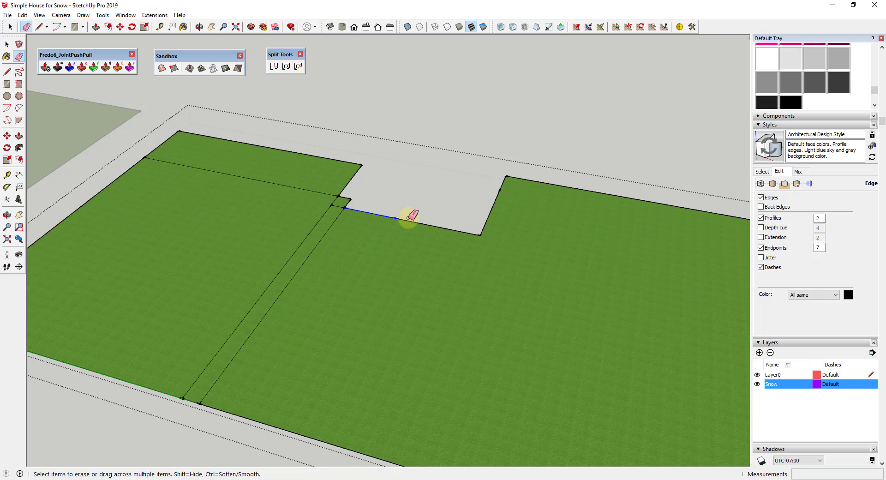
click(40, 27)
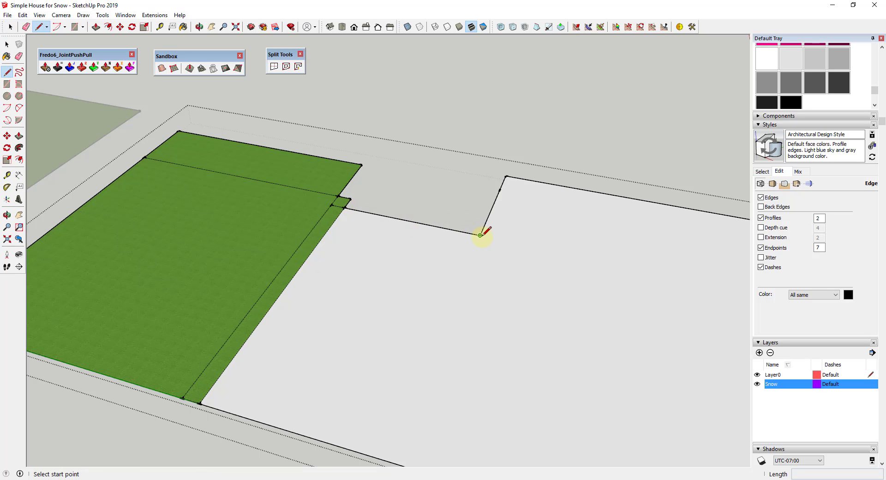
click(479, 236)
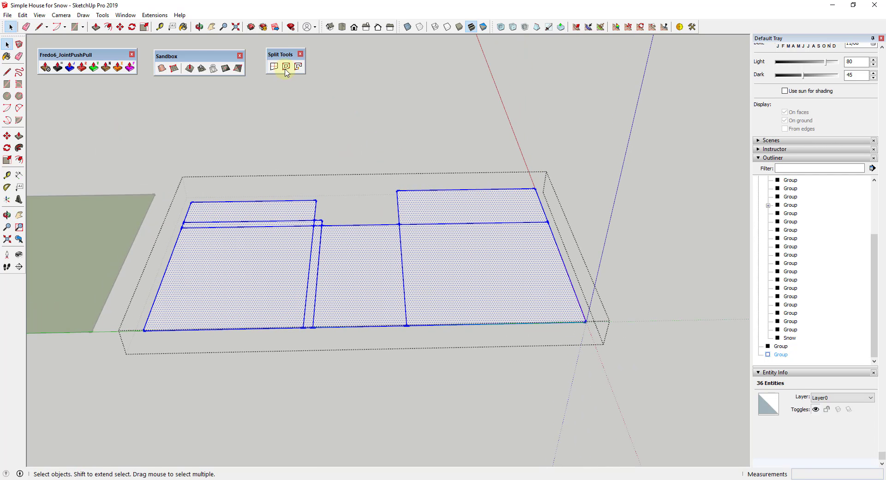
Split the selected terrain sections with SplitUp into 10 divisions, dismissing the four-edge warning.
click(285, 66)
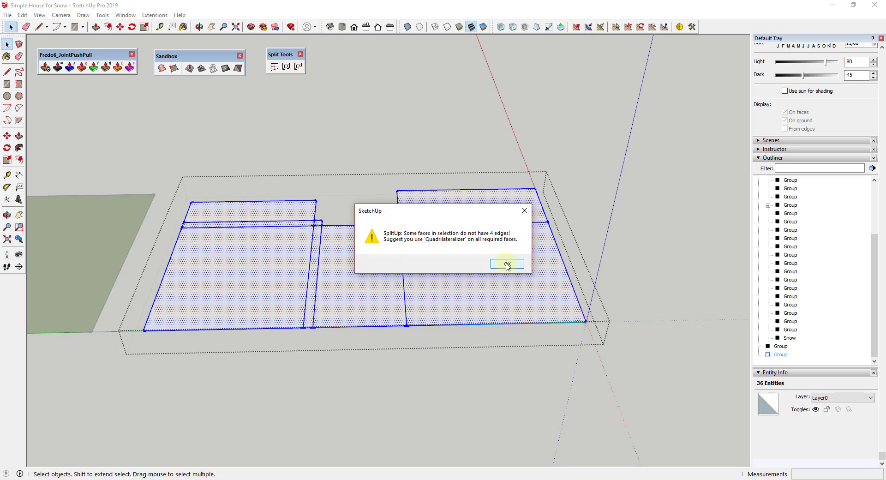
click(506, 263)
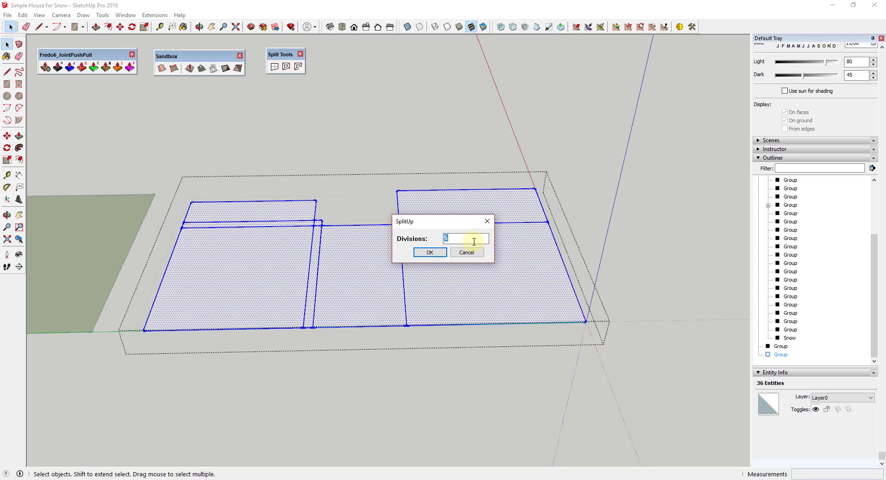
text(1)
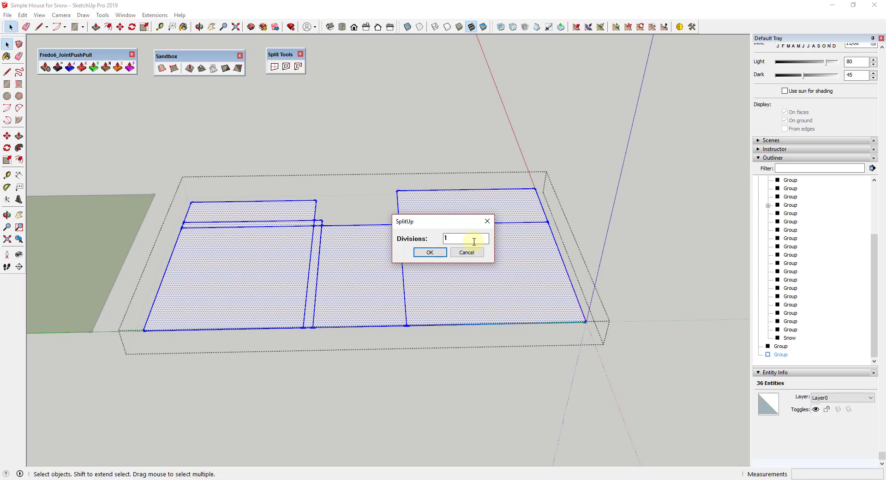
text(10)
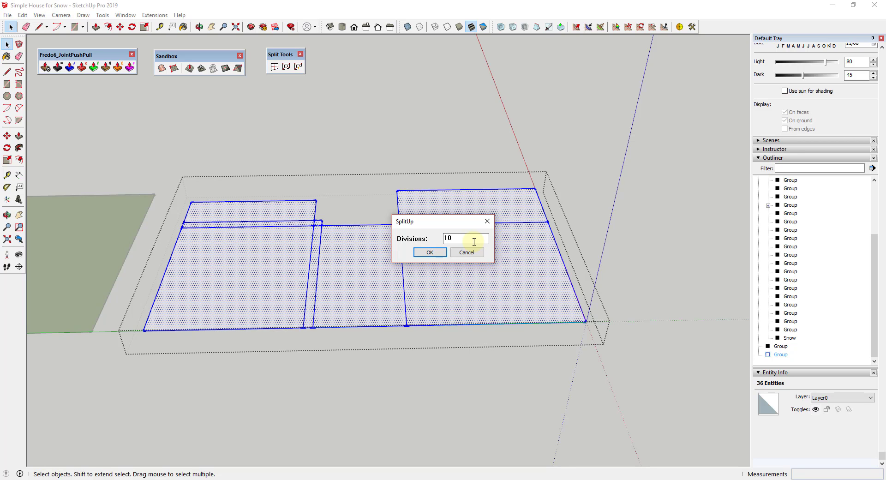
click(429, 251)
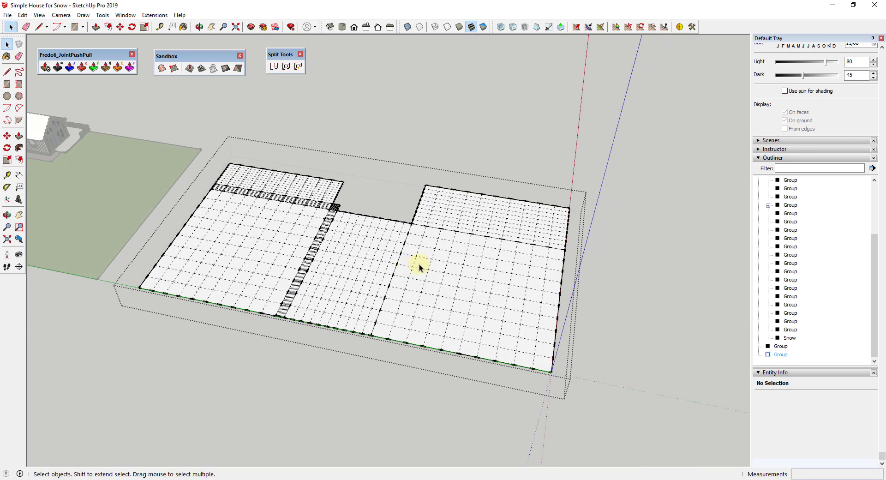
Push up snow mounds across the terrain grid with the Sandbox Smoove tool.
click(39, 15)
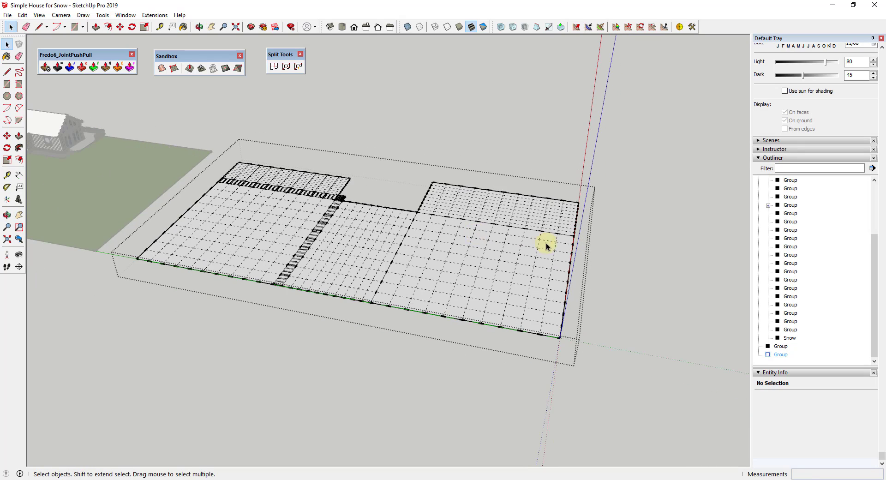
mouse_move(189, 68)
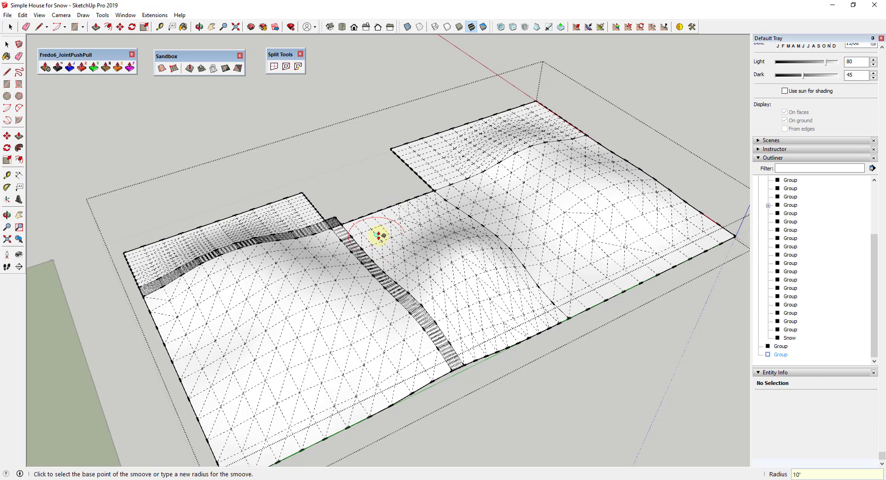
click(378, 234)
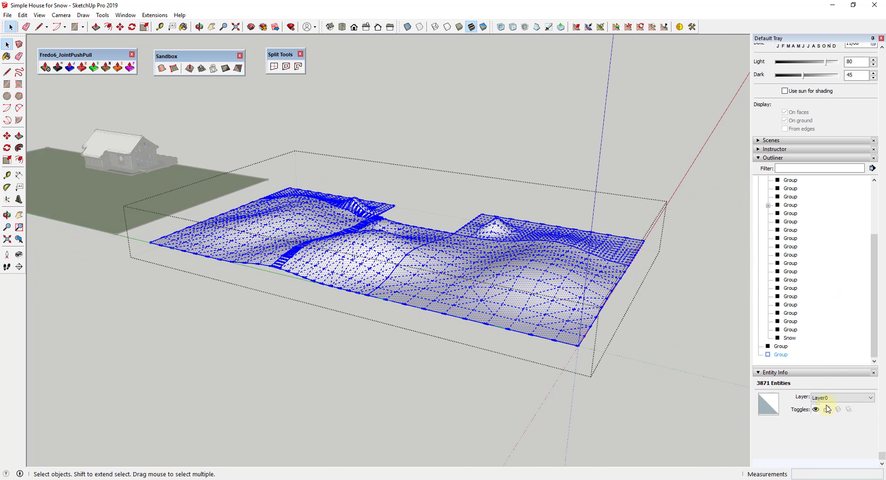
Soften the terrain edges with Soften coplanar on and the angle raised to about 65 degrees.
click(757, 47)
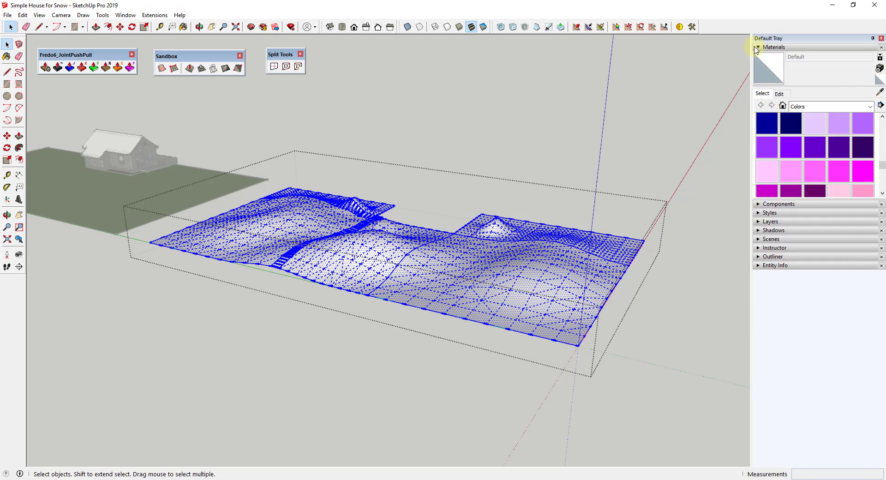
click(757, 47)
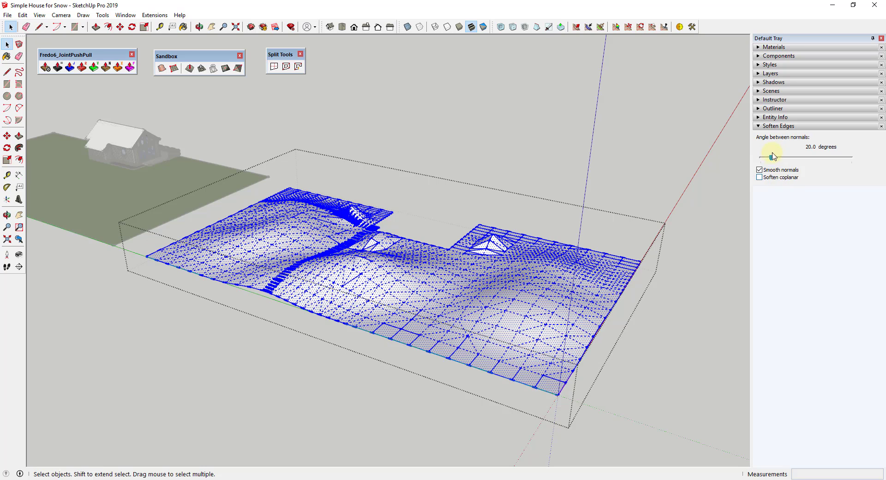
click(759, 177)
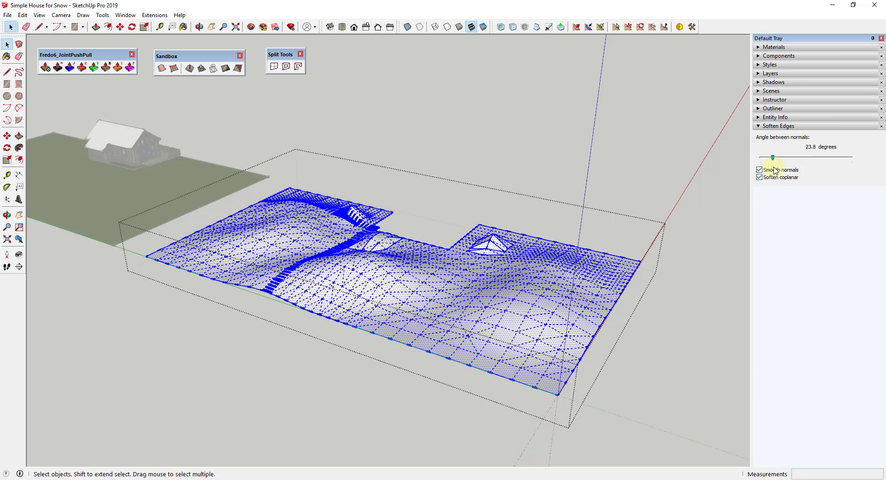
drag(767, 158, 790, 157)
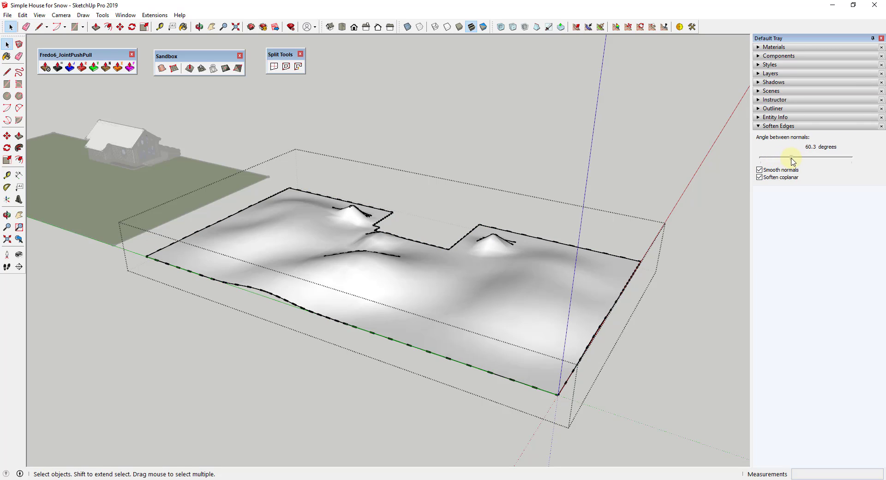
drag(791, 158, 796, 158)
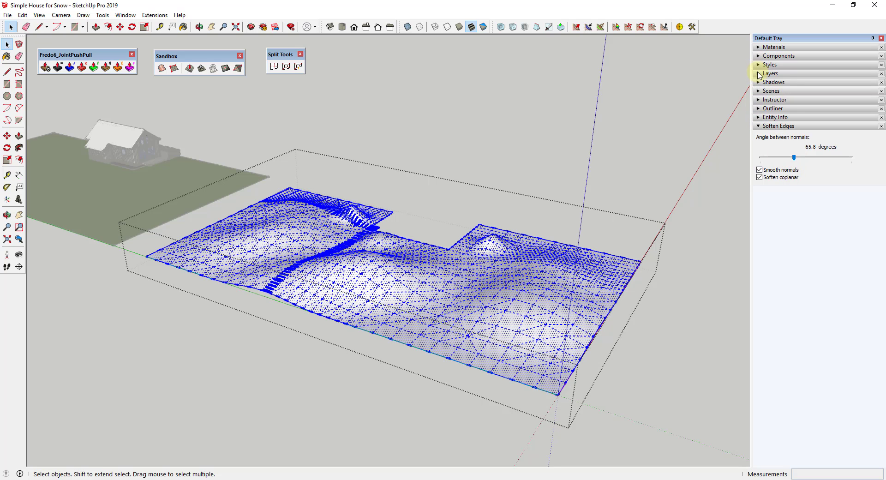
click(768, 65)
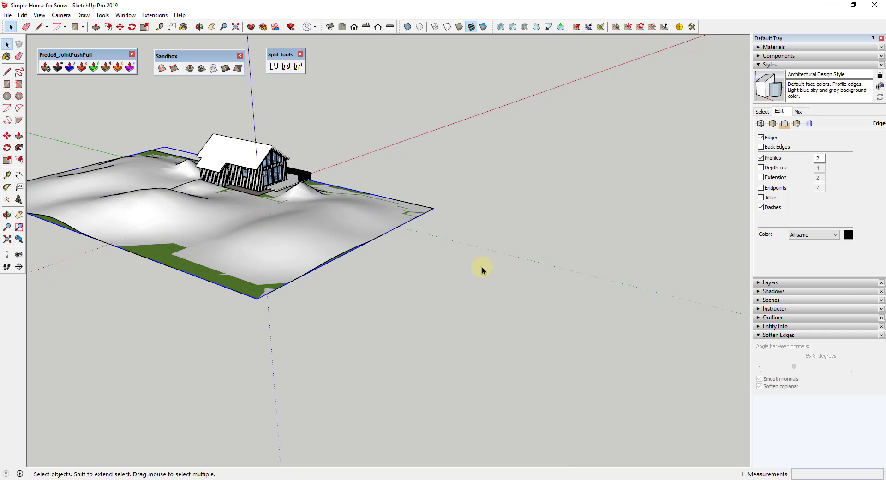
Create a new 'Grass' layer and assign the Grass ground group to it.
click(758, 282)
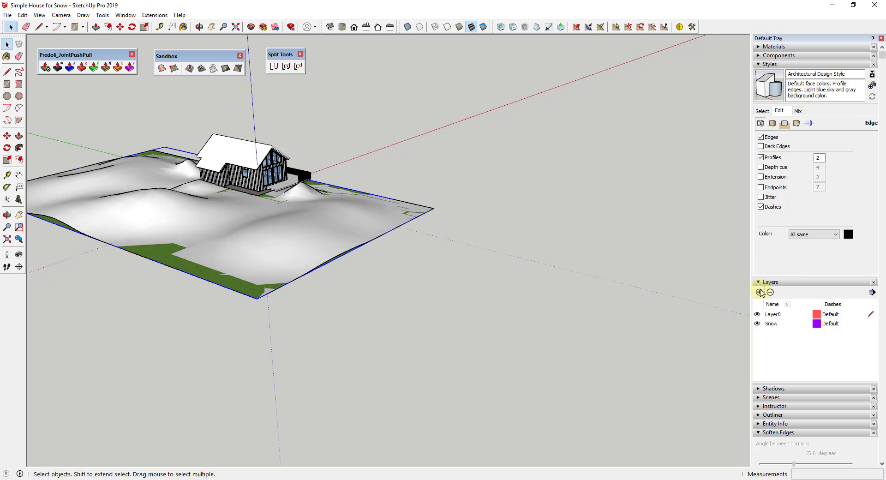
click(758, 292)
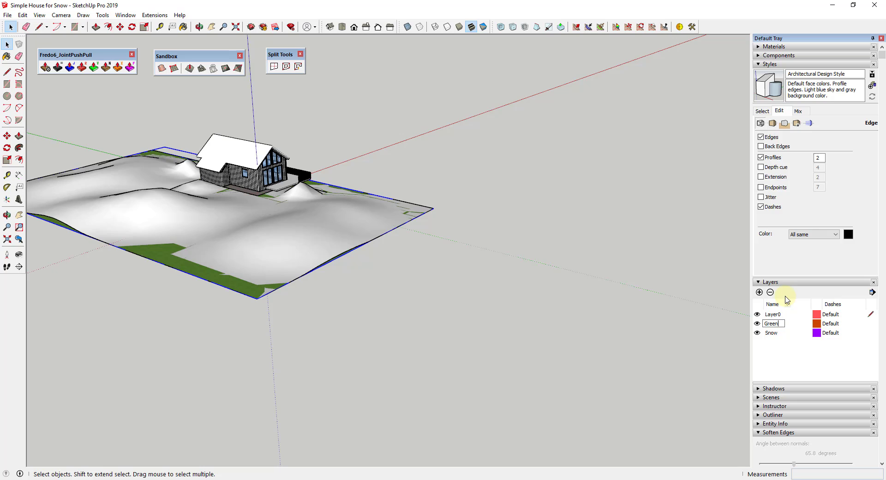
text(Grass)
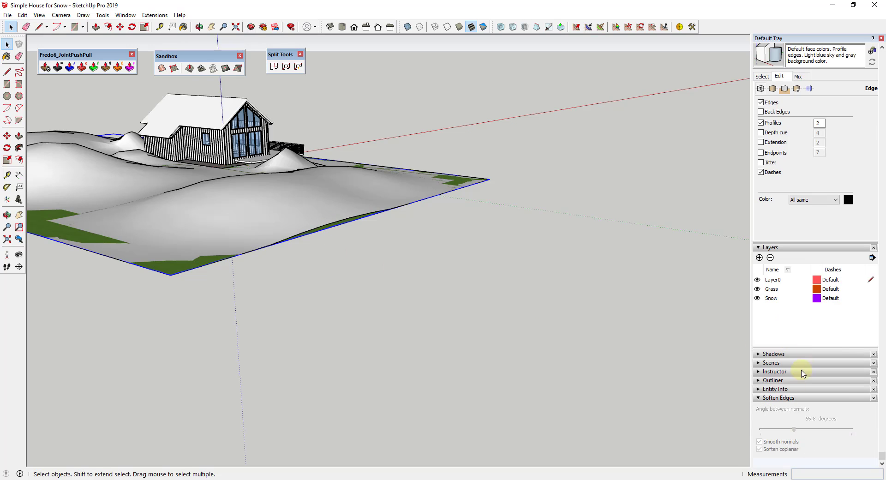
click(773, 380)
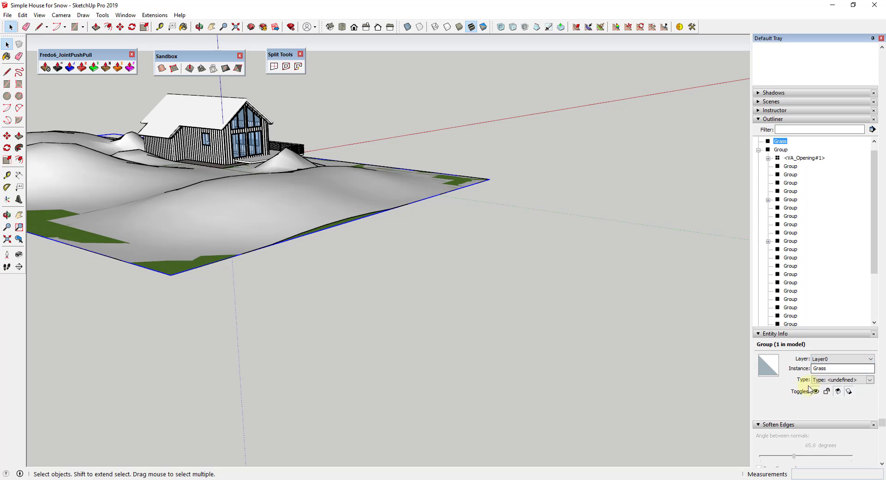
click(868, 358)
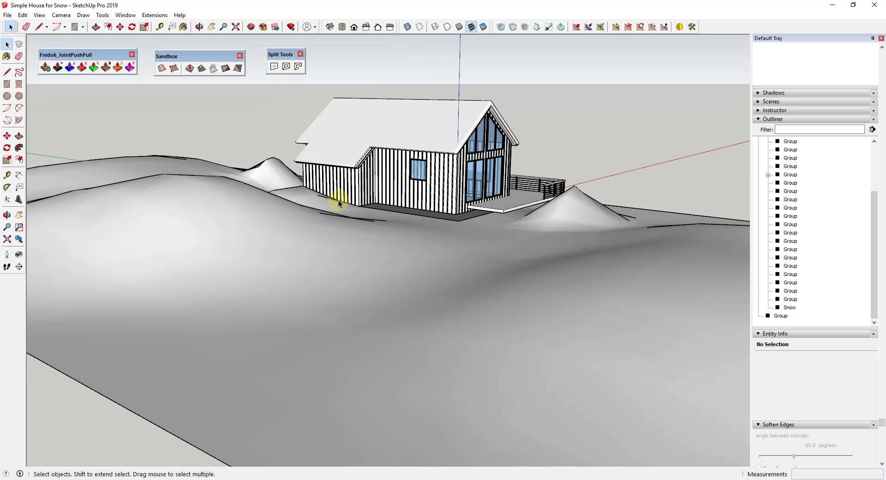
mouse_move(380, 170)
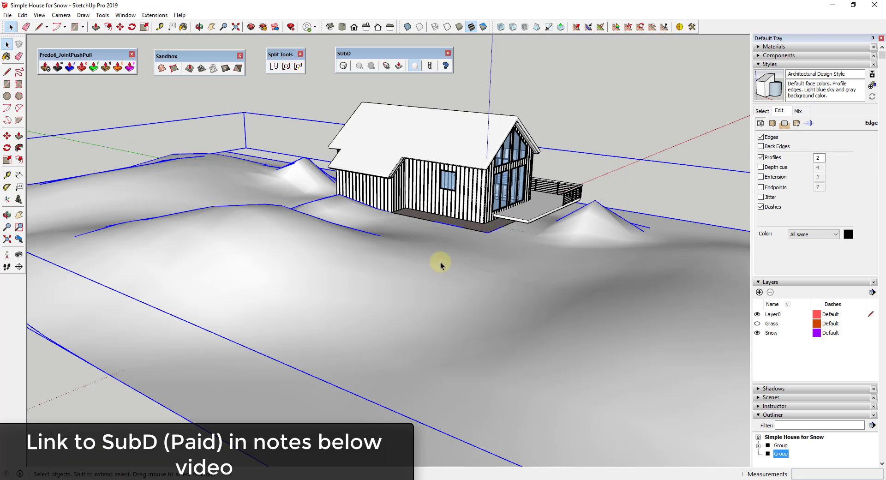
mouse_move(630, 220)
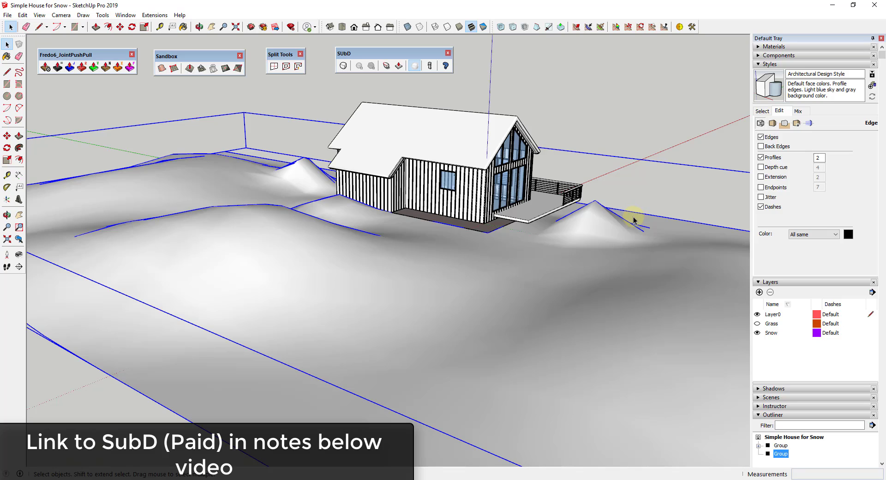
mouse_move(616, 246)
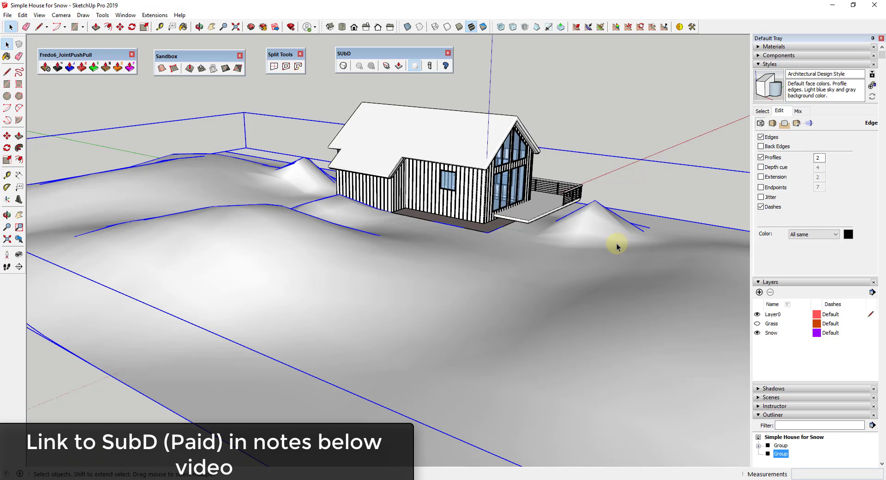
mouse_move(320, 144)
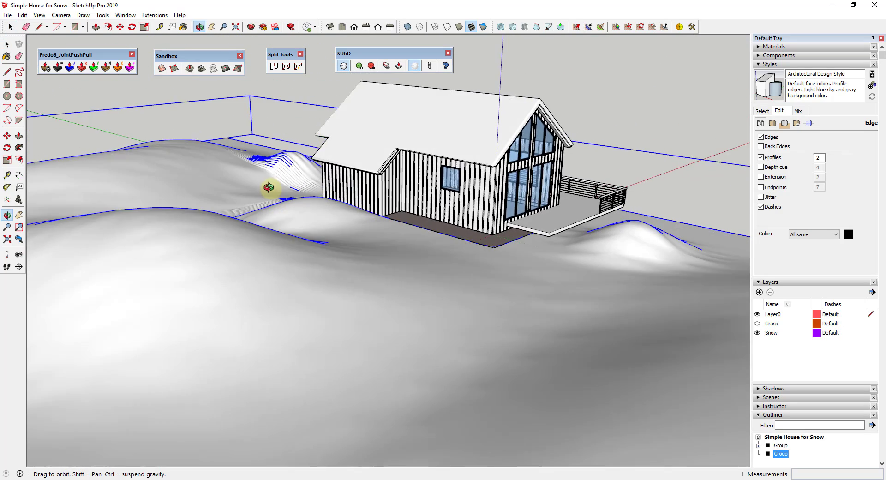
Orbit around the snow banks and turn on Hidden Geometry to reveal the subdivided mesh.
drag(272, 190, 317, 282)
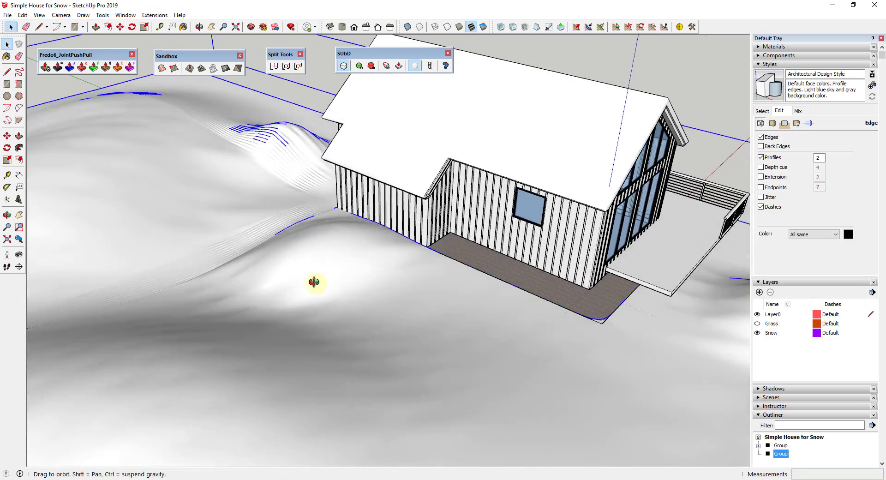
click(39, 15)
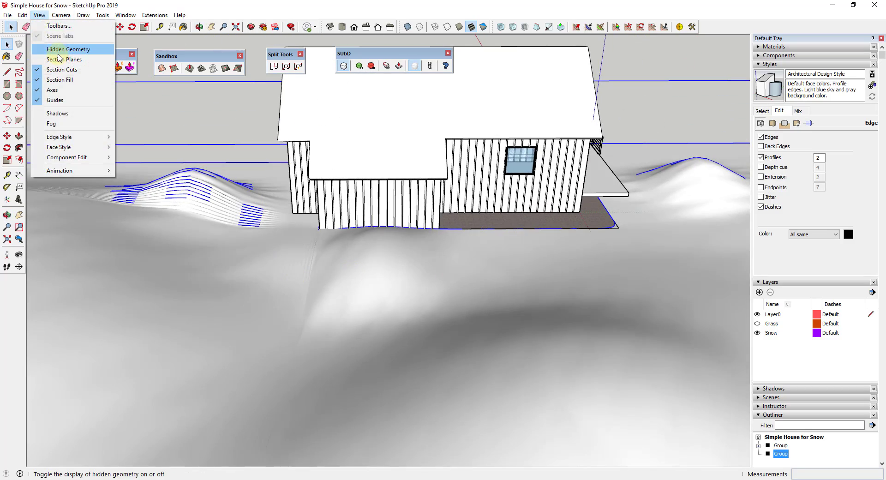
click(68, 49)
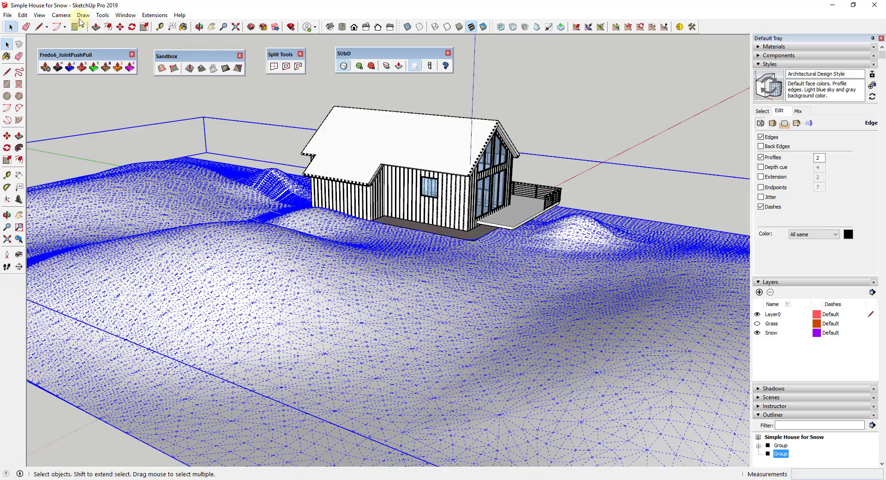
click(39, 15)
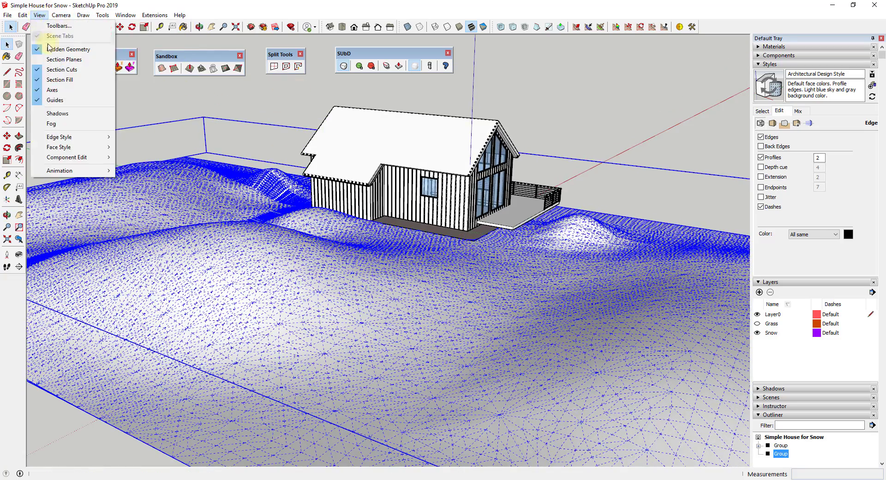